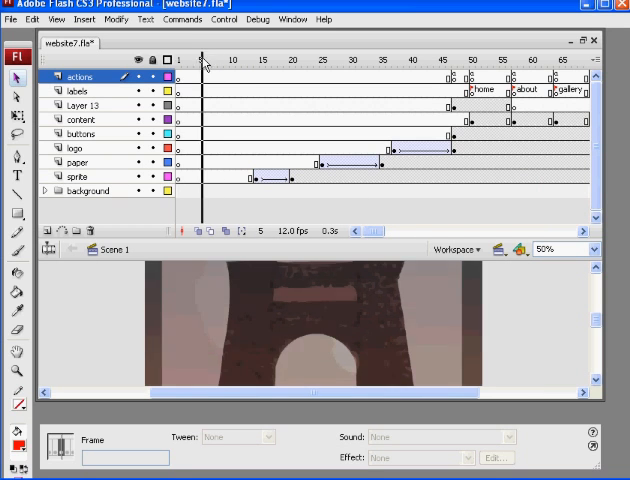
# Step: Scrub the opening frames and expand the background folder to show arch bg and gradient
pyautogui.click(277, 60)
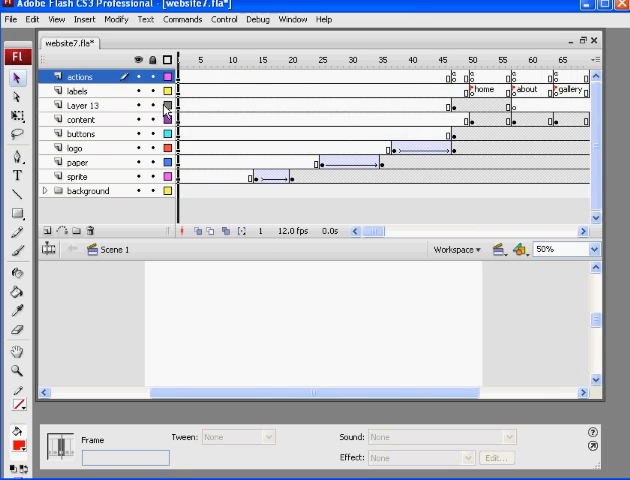
pyautogui.click(204, 62)
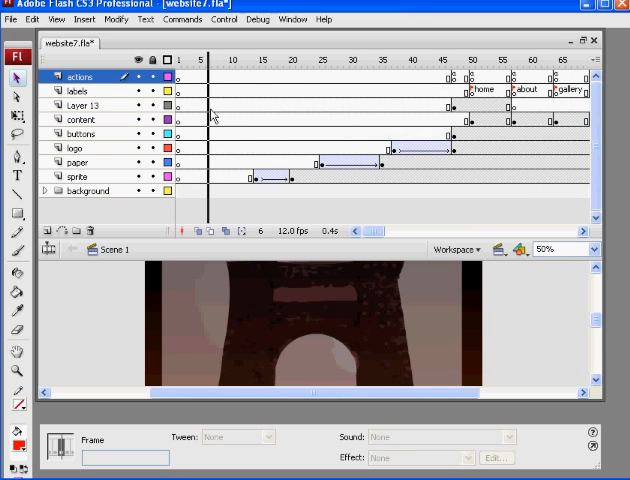
pyautogui.click(210, 62)
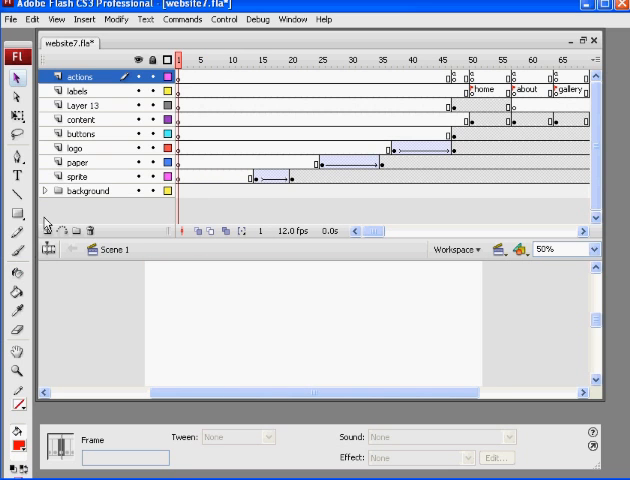
pyautogui.click(46, 190)
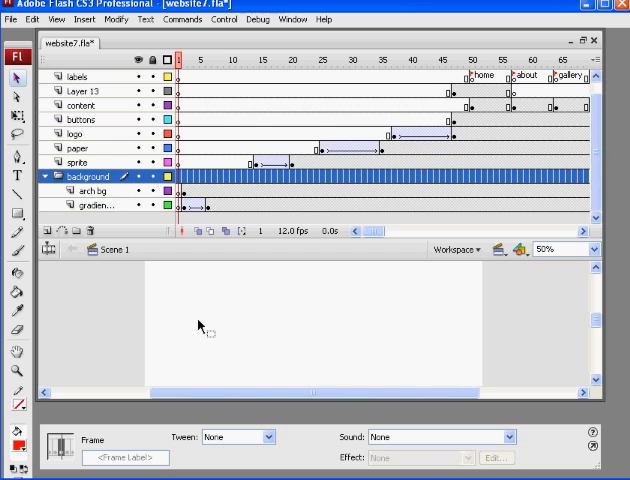
pyautogui.click(95, 205)
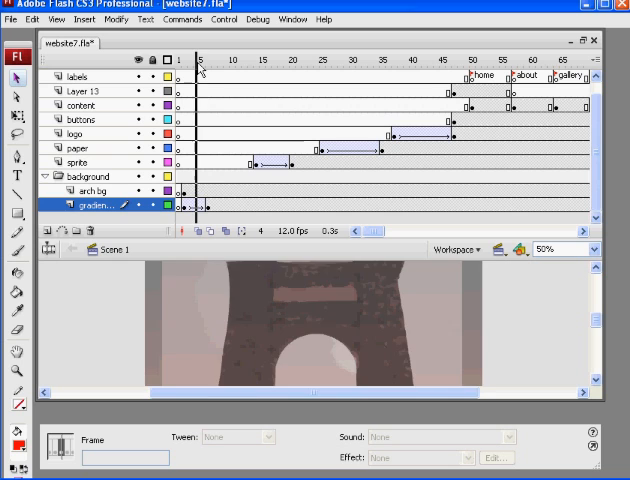
pyautogui.click(189, 60)
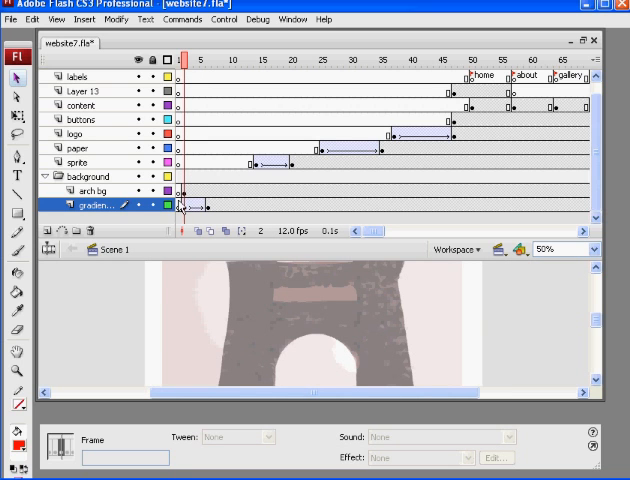
pyautogui.moveTo(190, 140)
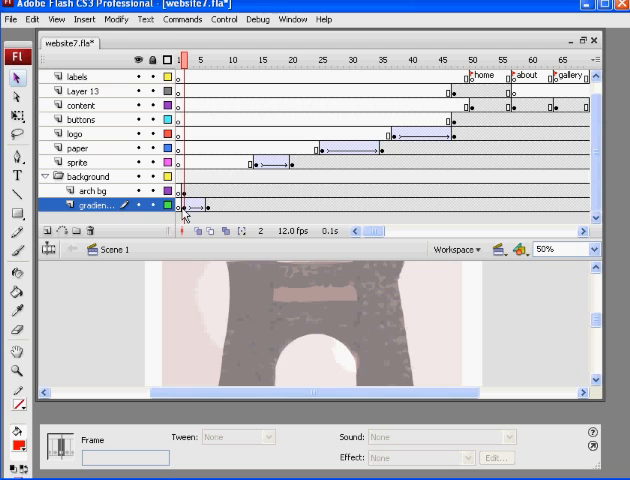
pyautogui.moveTo(192, 206)
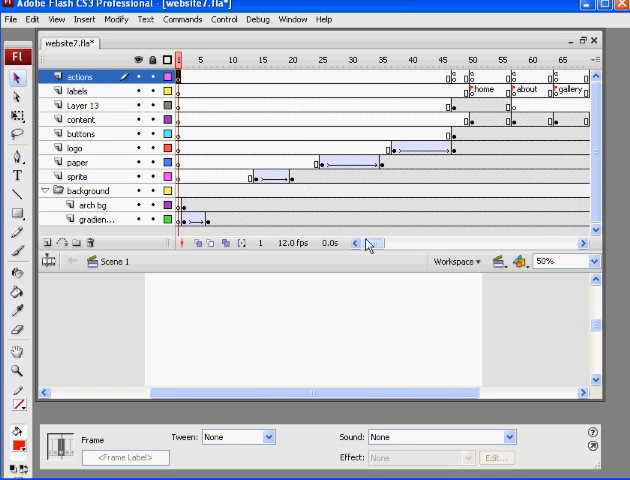
# Step: Scroll the timeline right to frame 105, where every layer ends
pyautogui.hscroll(3)
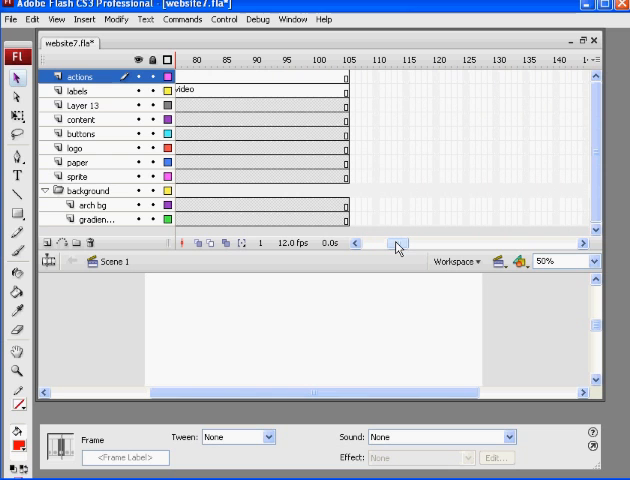
pyautogui.moveTo(345, 222)
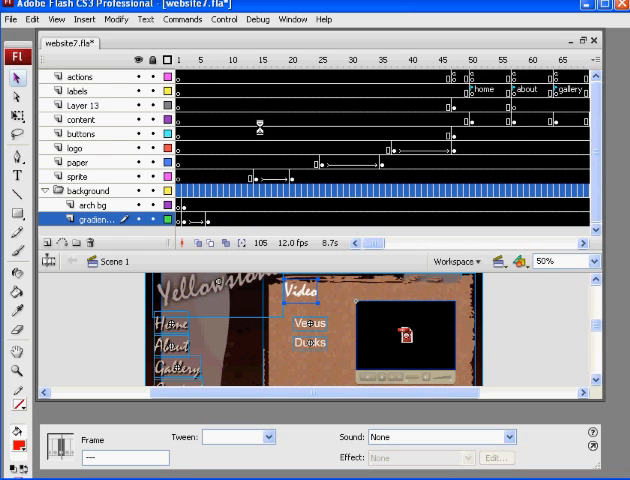
# Step: Move the selected frames to start at frame 10, then collapse the background folder
pyautogui.click(263, 60)
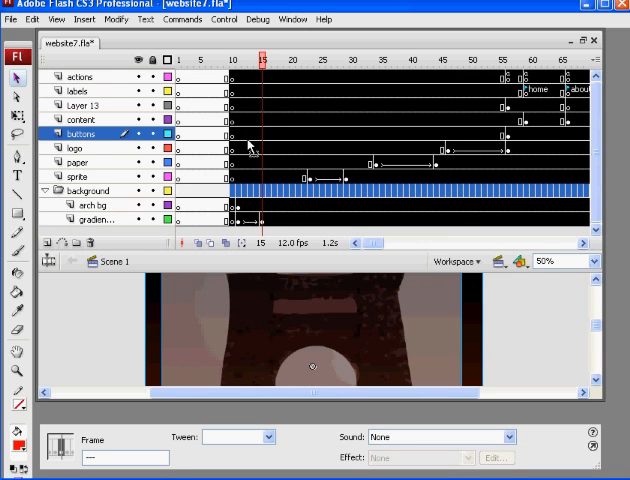
pyautogui.moveTo(290, 203)
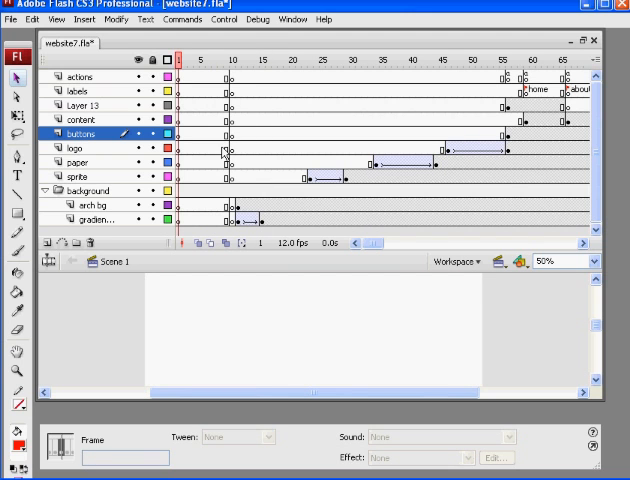
pyautogui.click(231, 61)
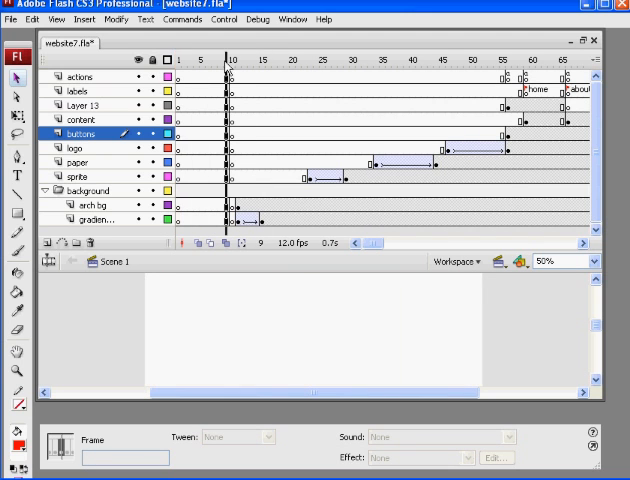
pyautogui.click(218, 60)
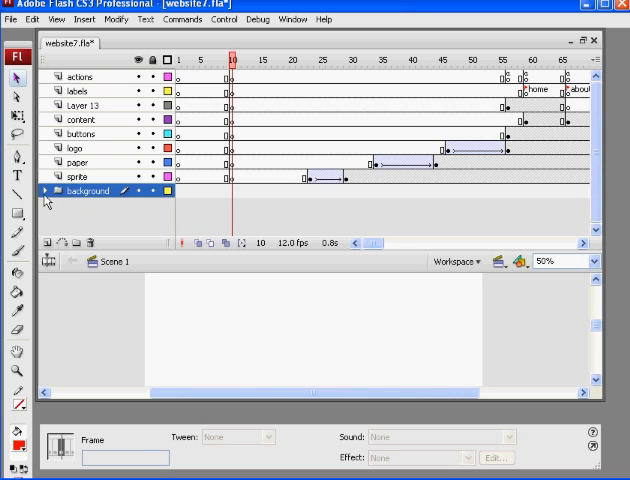
pyautogui.click(88, 191)
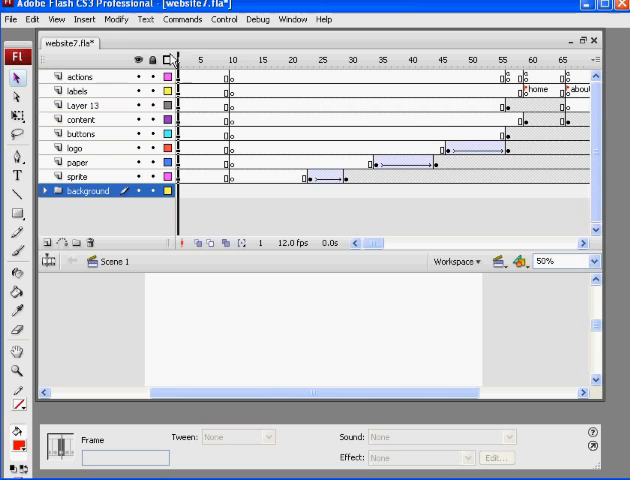
pyautogui.click(205, 60)
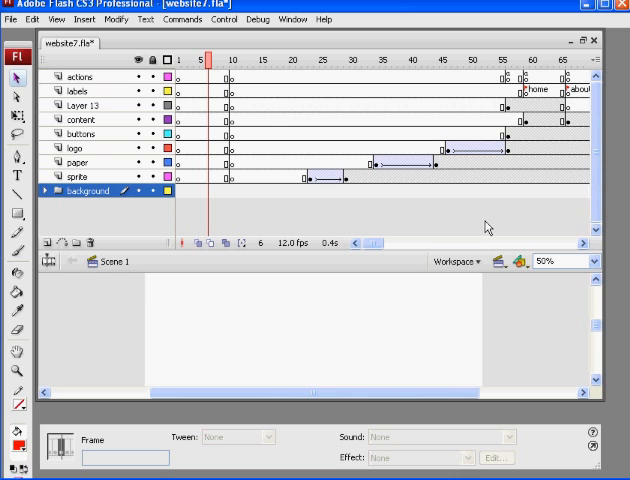
pyautogui.moveTo(138, 197)
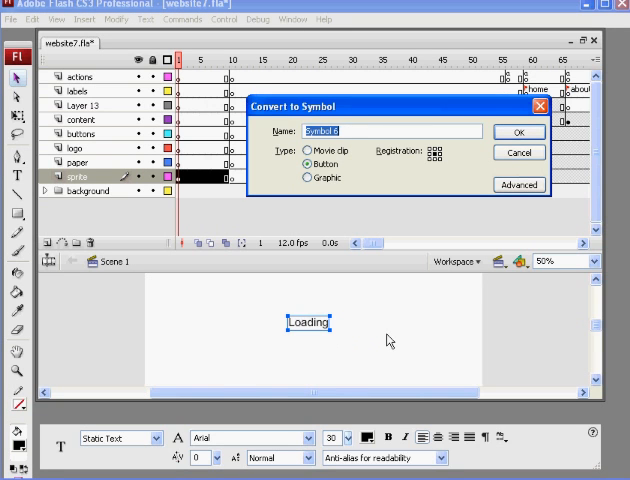
# Step: Convert the Loading text into a movie clip symbol named 'Loading'
pyautogui.click(304, 148)
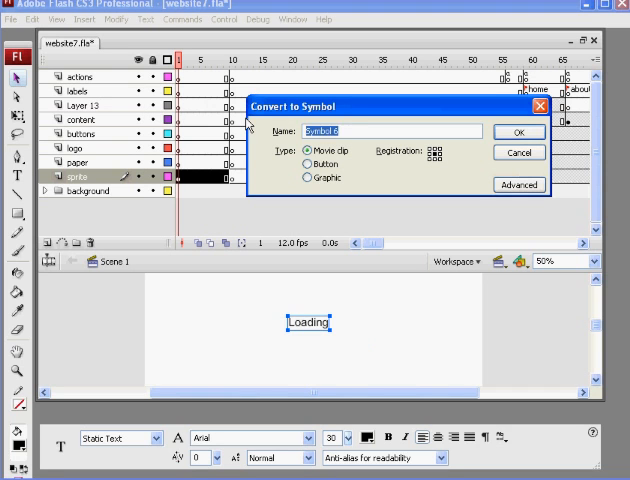
pyautogui.write('Loading')
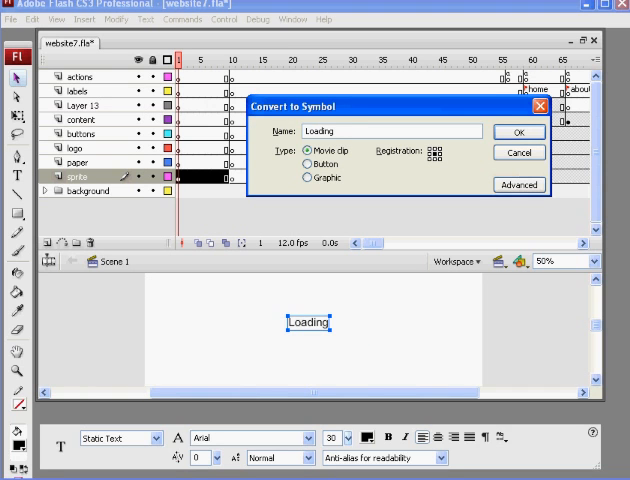
pyautogui.click(521, 131)
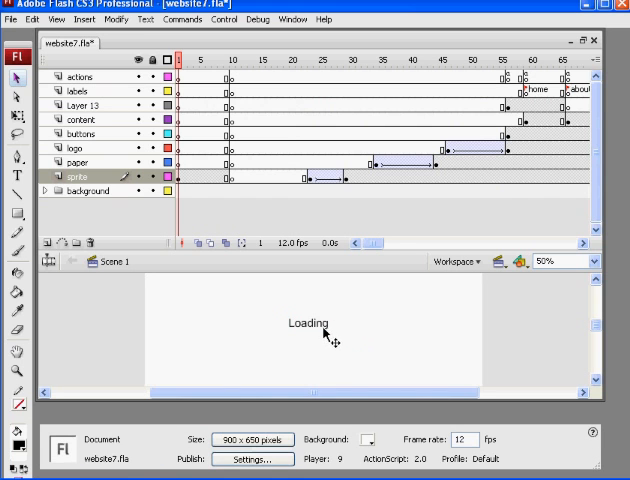
# Step: Open the Loading movie clip instance for editing
pyautogui.click(293, 322)
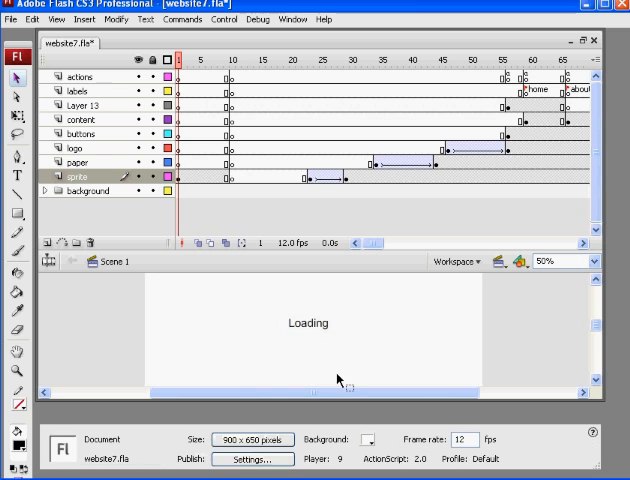
pyautogui.click(305, 323)
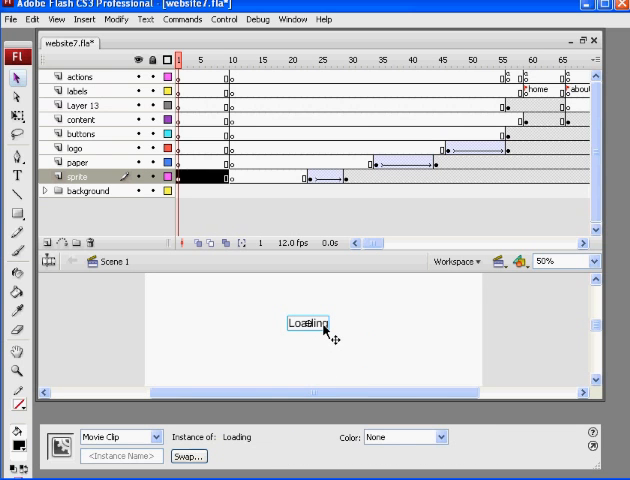
pyautogui.doubleClick(305, 322)
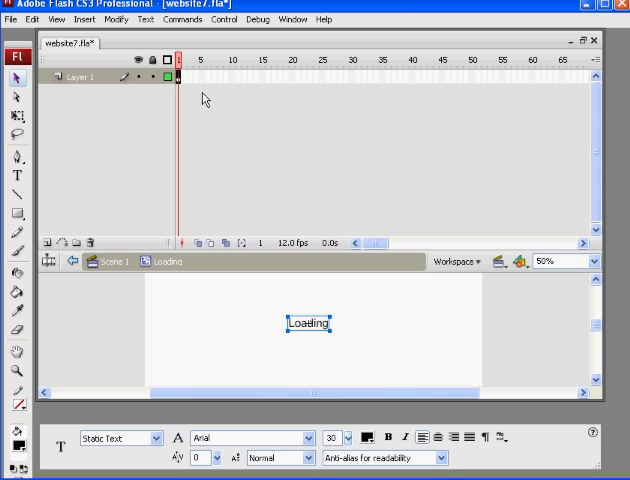
# Step: Add a blank keyframe at frame 3 of the clip, then return to frame 1
pyautogui.click(187, 76)
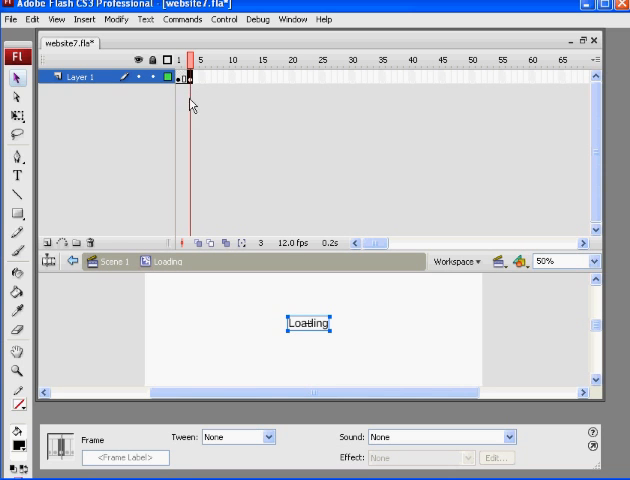
pyautogui.click(305, 338)
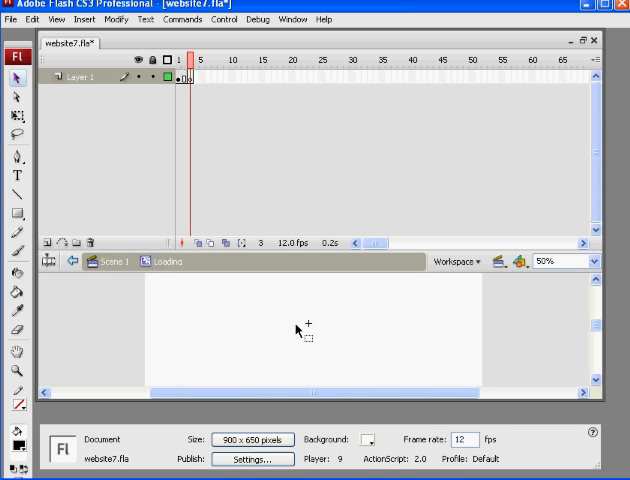
pyautogui.click(184, 78)
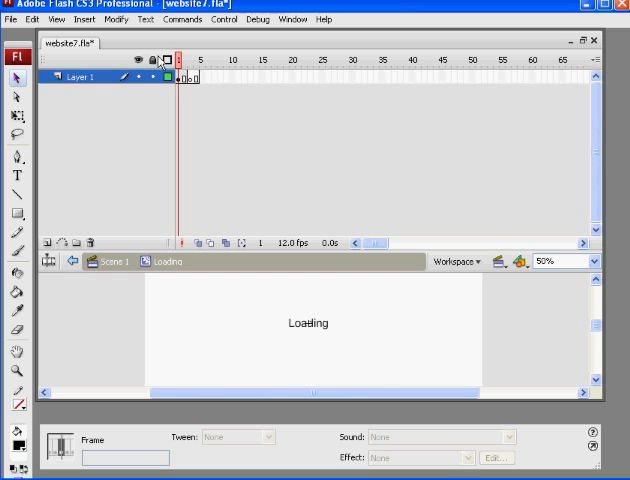
pyautogui.click(186, 62)
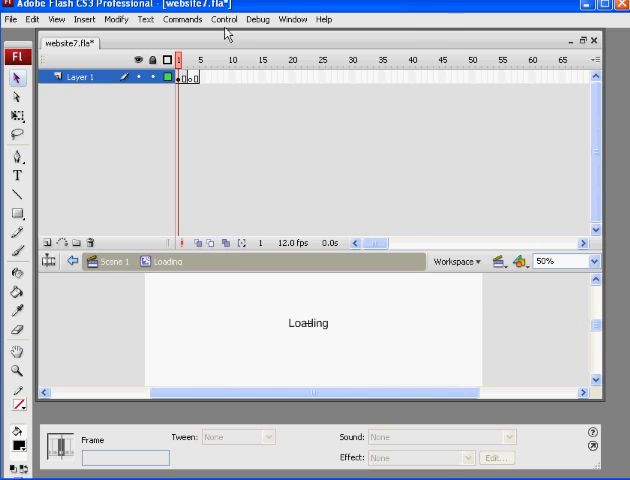
# Step: Enable Loop Playback and play the Loading clip to preview its flashing
pyautogui.click(228, 19)
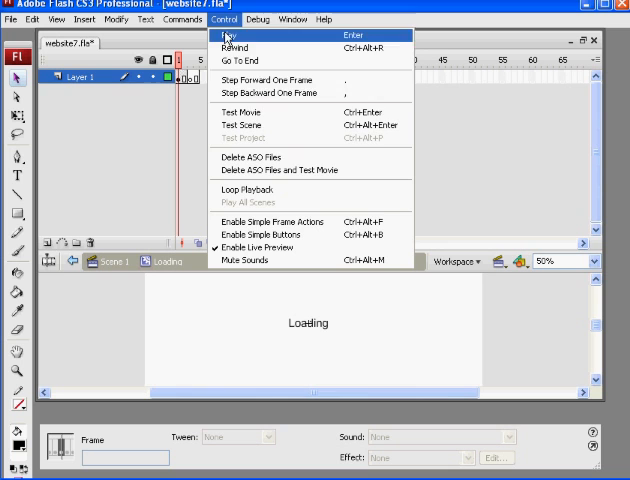
pyautogui.moveTo(248, 189)
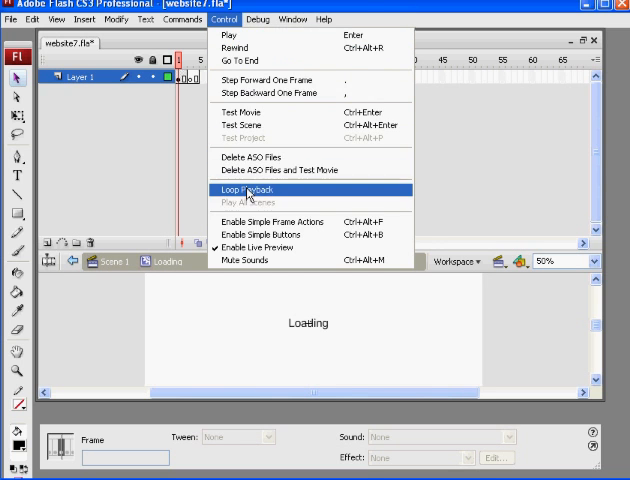
pyautogui.click(248, 189)
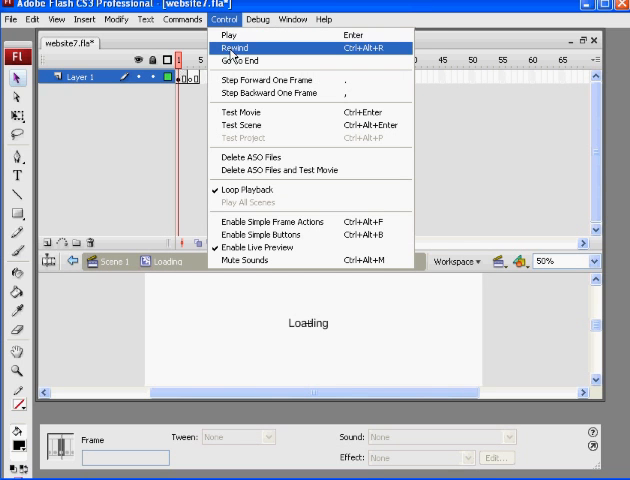
pyautogui.click(237, 47)
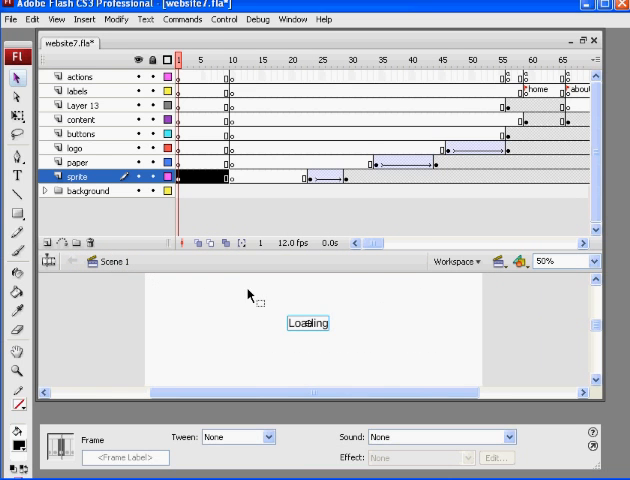
# Step: Select the Loading clip, then step through the empty opening frames on the actions layer
pyautogui.click(307, 323)
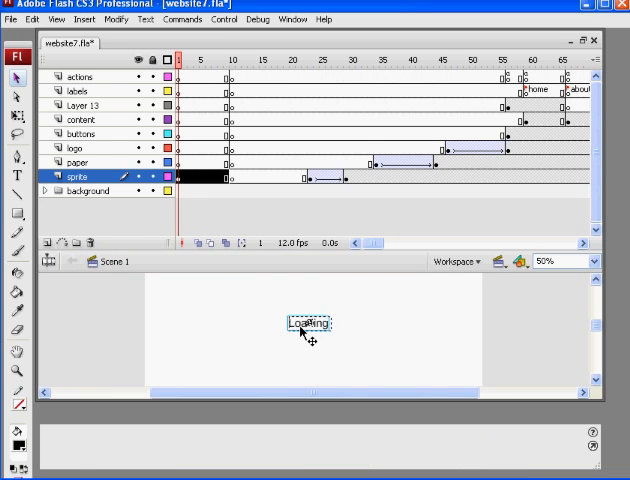
pyautogui.click(305, 323)
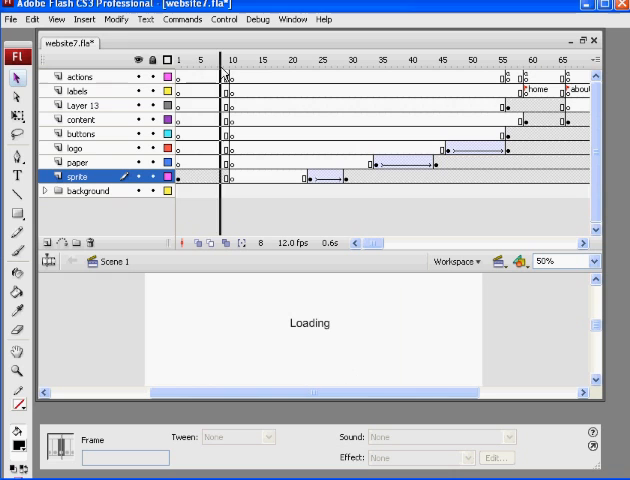
pyautogui.click(205, 57)
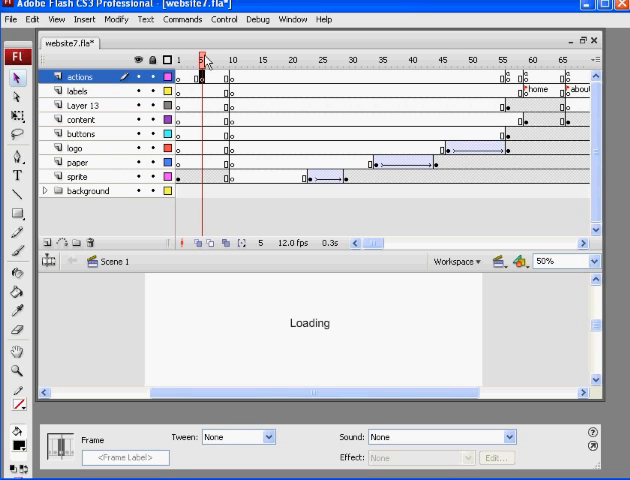
pyautogui.click(187, 57)
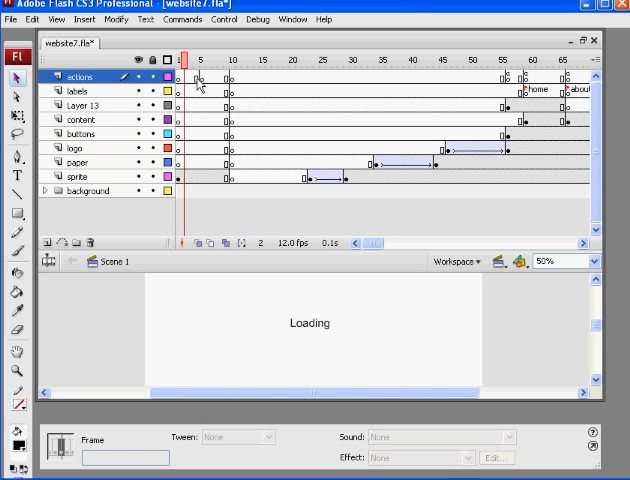